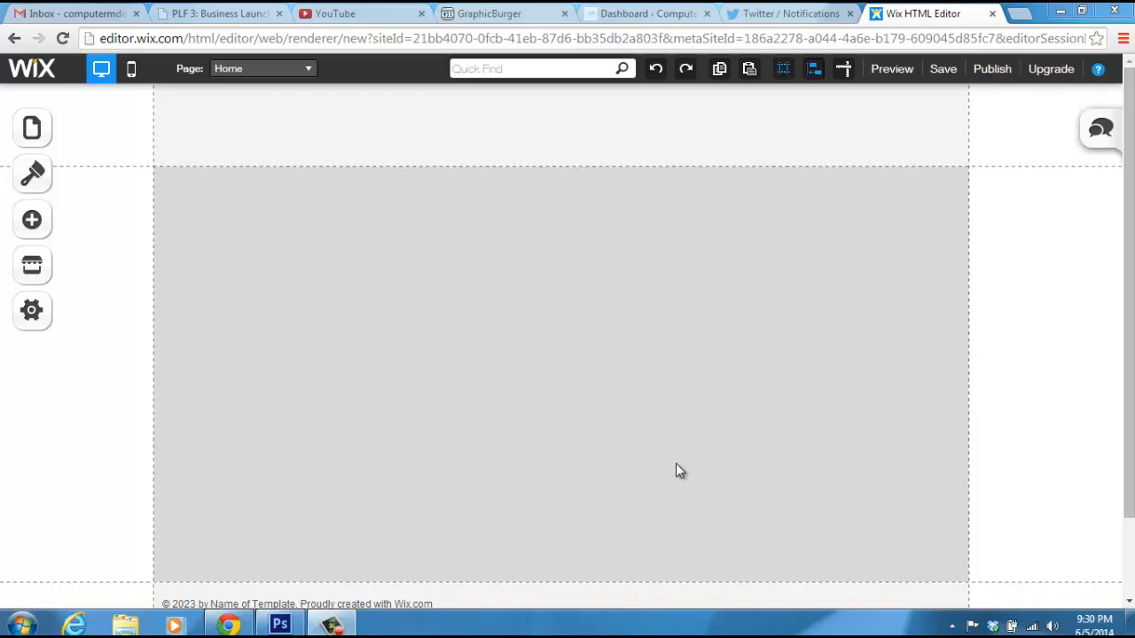
{"action": "mouse_move", "coordinate": [262, 237]}
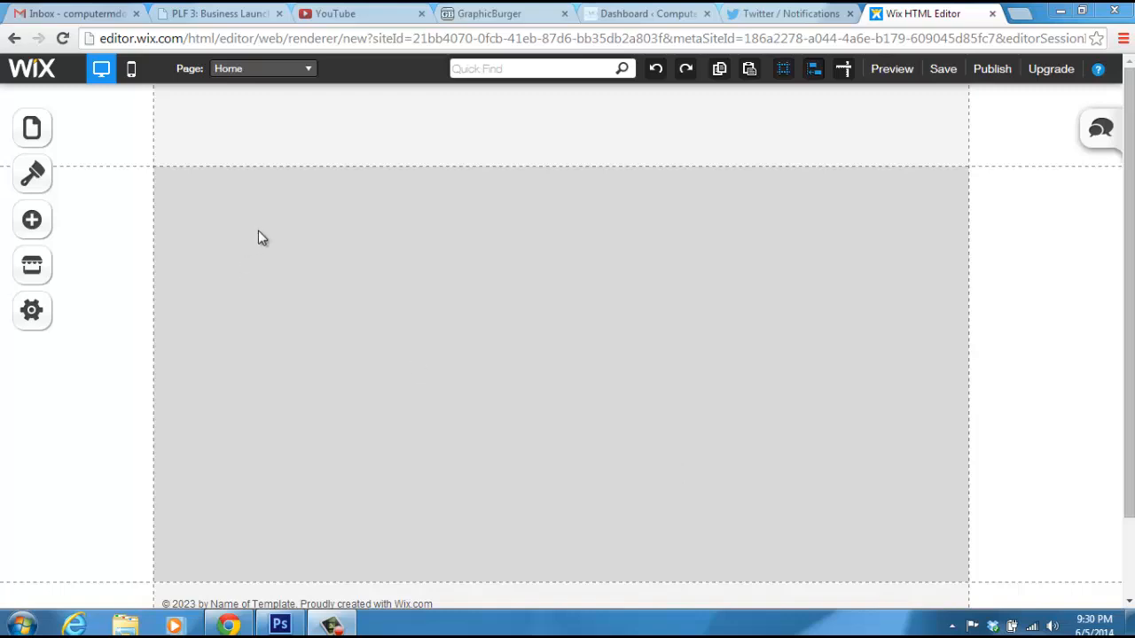
{"action": "mouse_move", "coordinate": [272, 274]}
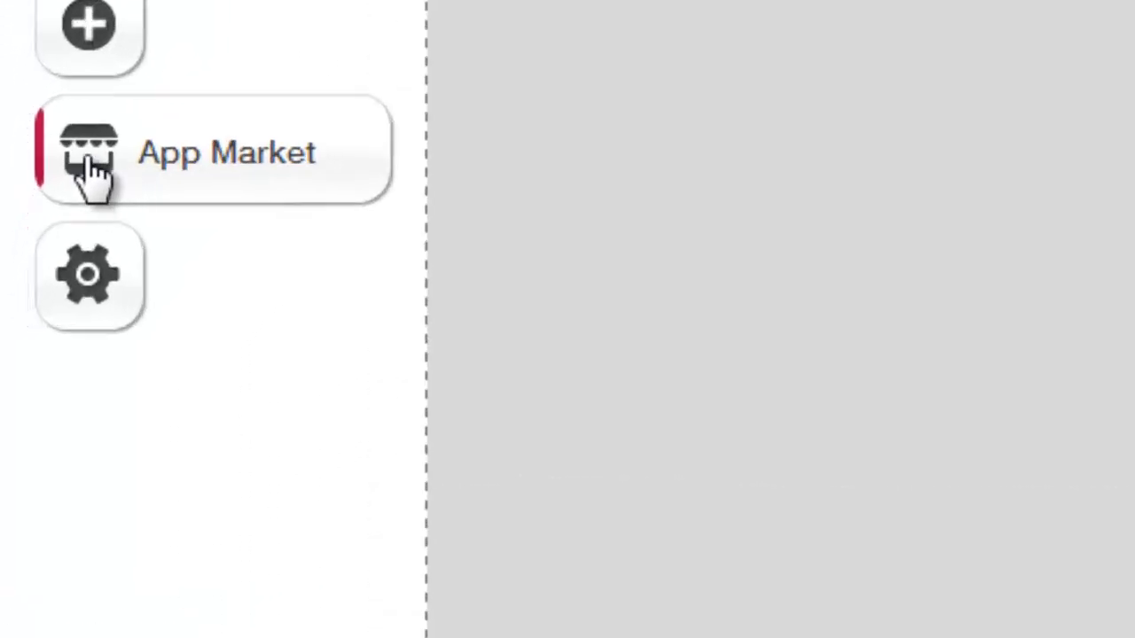
- Browse the App Market catalogue down to the POWr Form Builder tile
{"action": "left_click", "coordinate": [89, 153]}
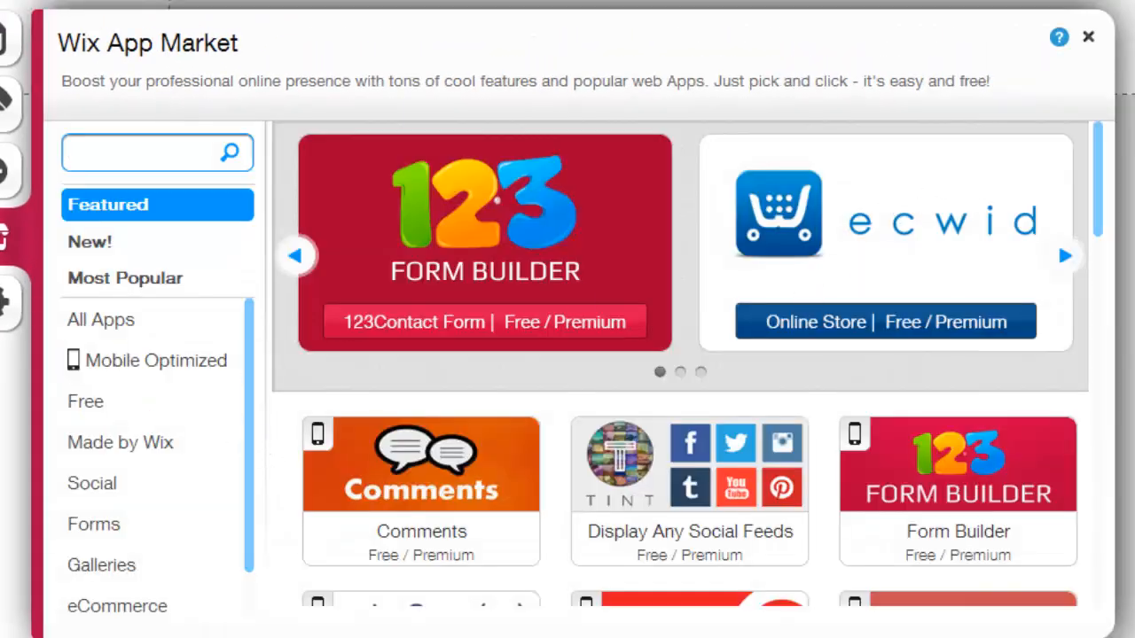
{"action": "scroll", "scroll_direction": "down", "scroll_amount": 3}
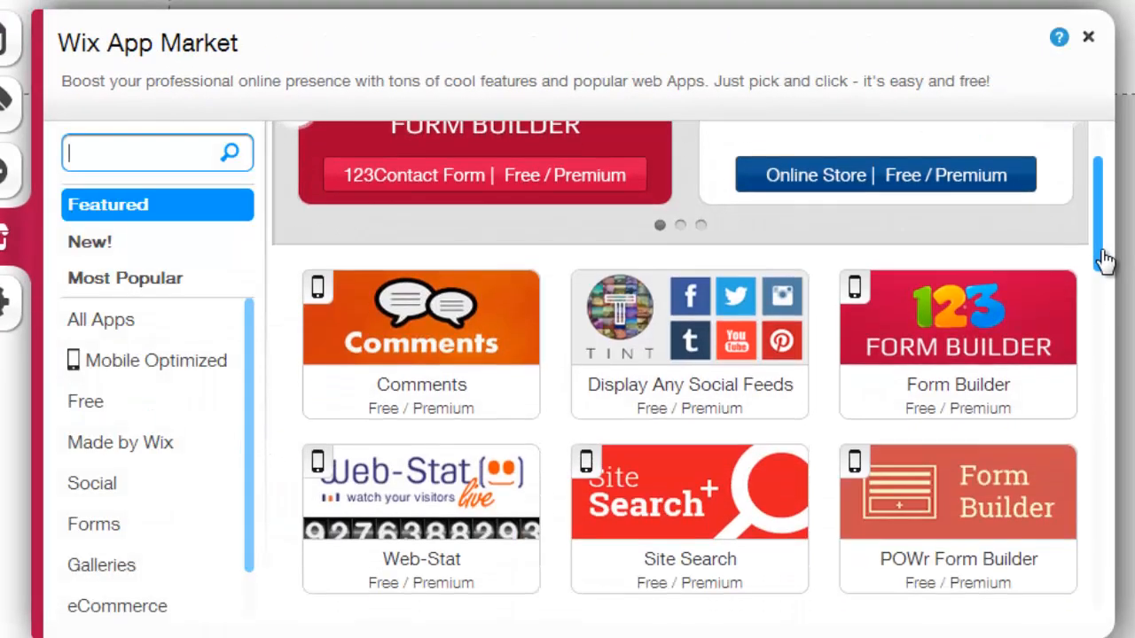
{"action": "scroll", "scroll_direction": "down", "scroll_amount": 3}
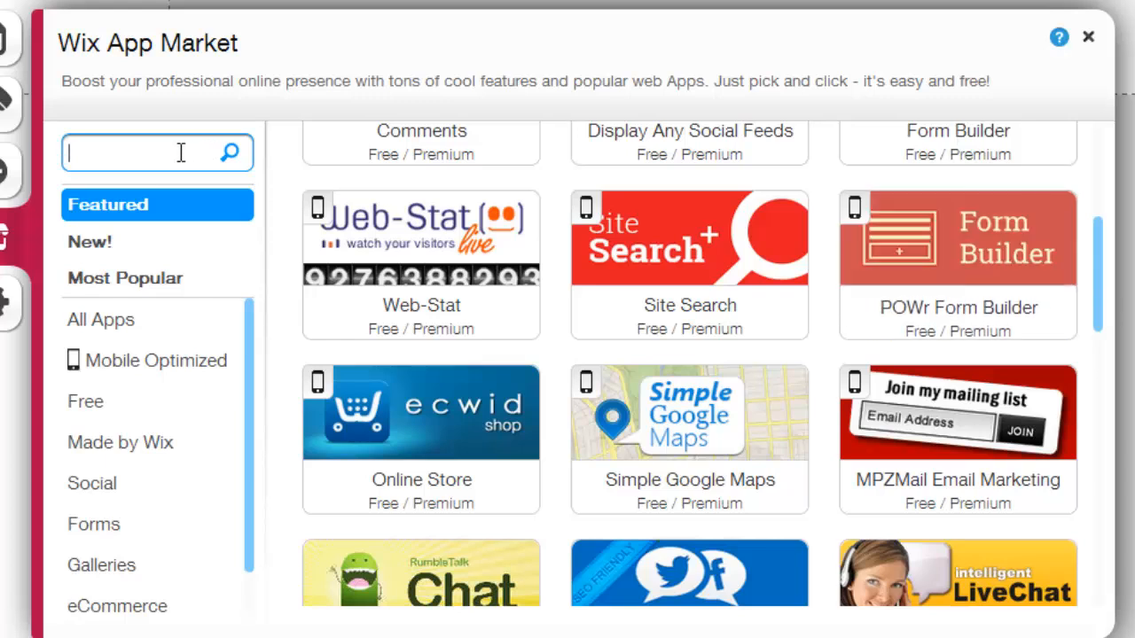
{"action": "mouse_move", "coordinate": [1011, 341]}
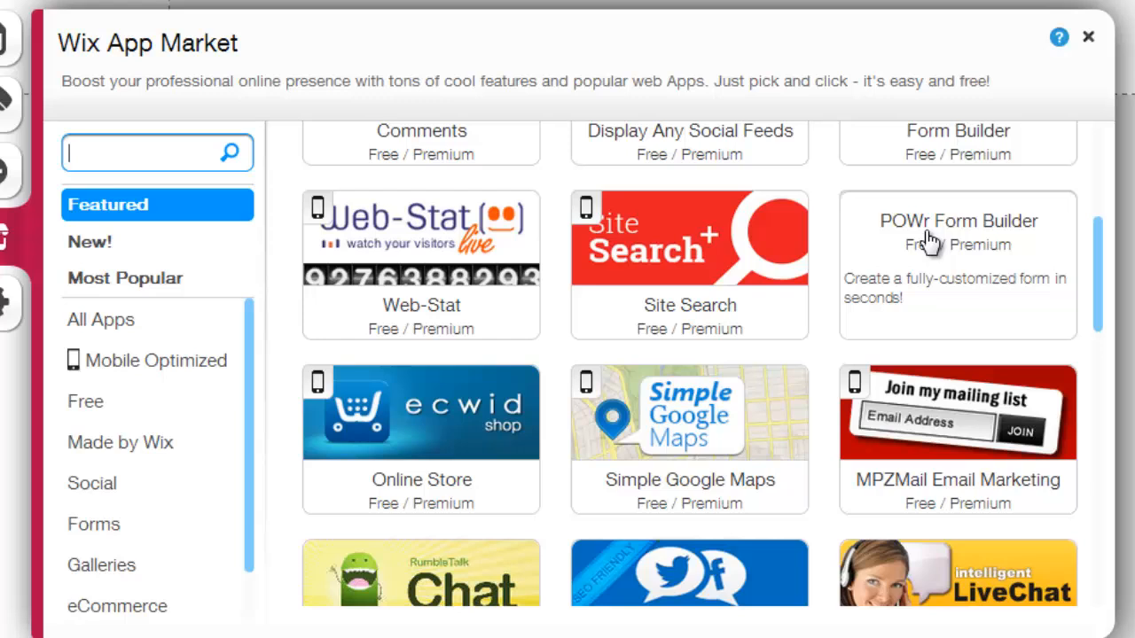
{"action": "mouse_move", "coordinate": [902, 244]}
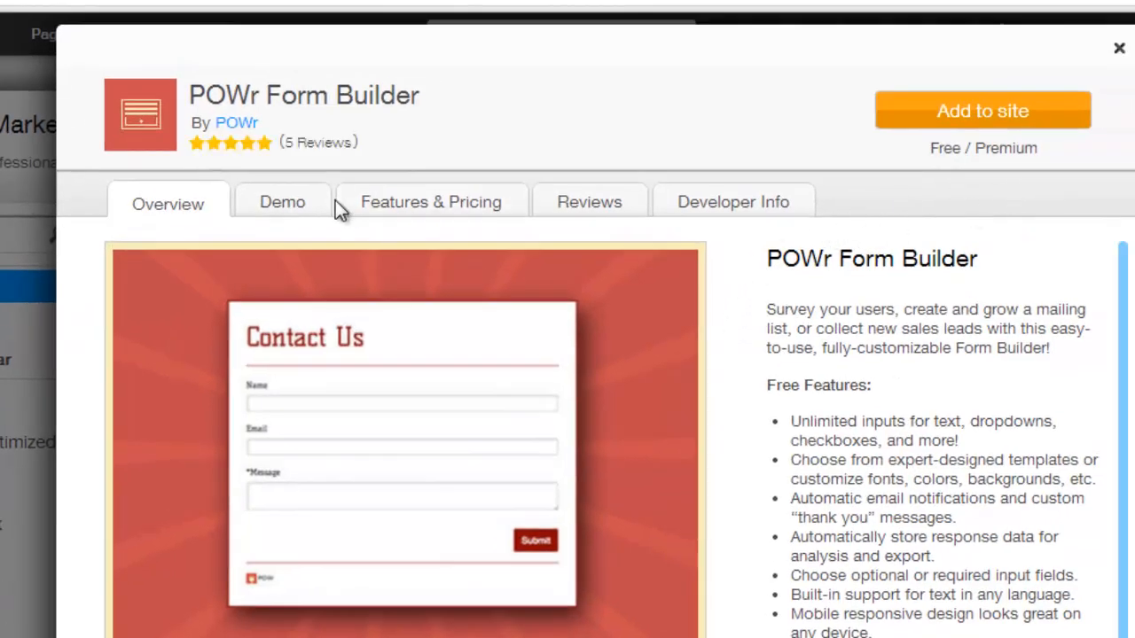
- Review POWr Form Builder's Features & Pricing, Reviews and Overview, then add it to the site
{"action": "left_click", "coordinate": [431, 201]}
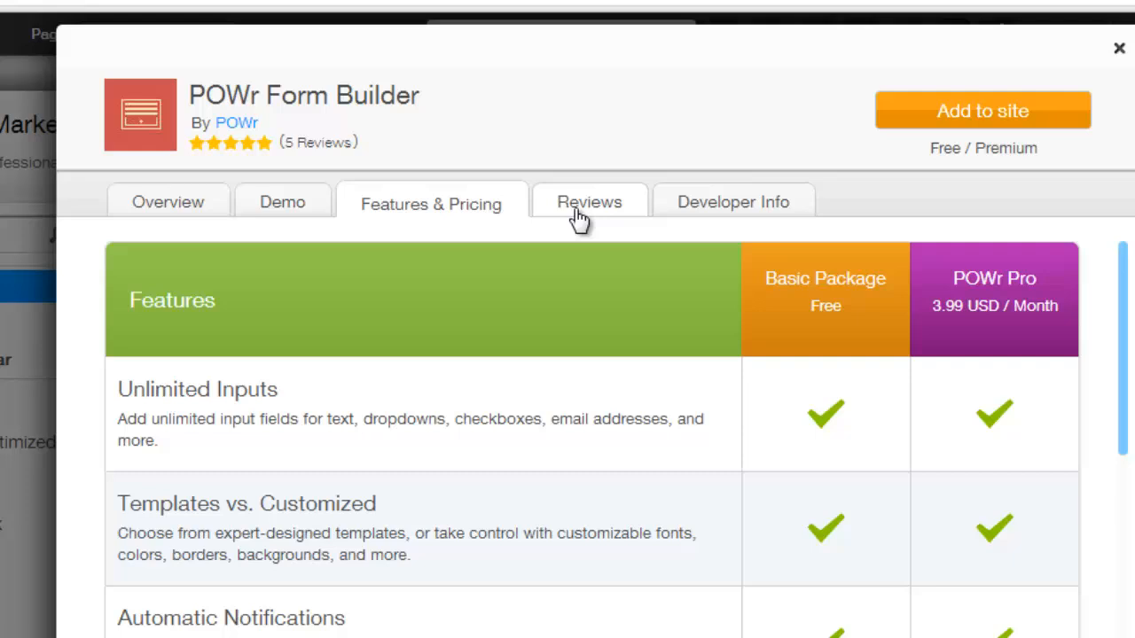
{"action": "left_click", "coordinate": [589, 201]}
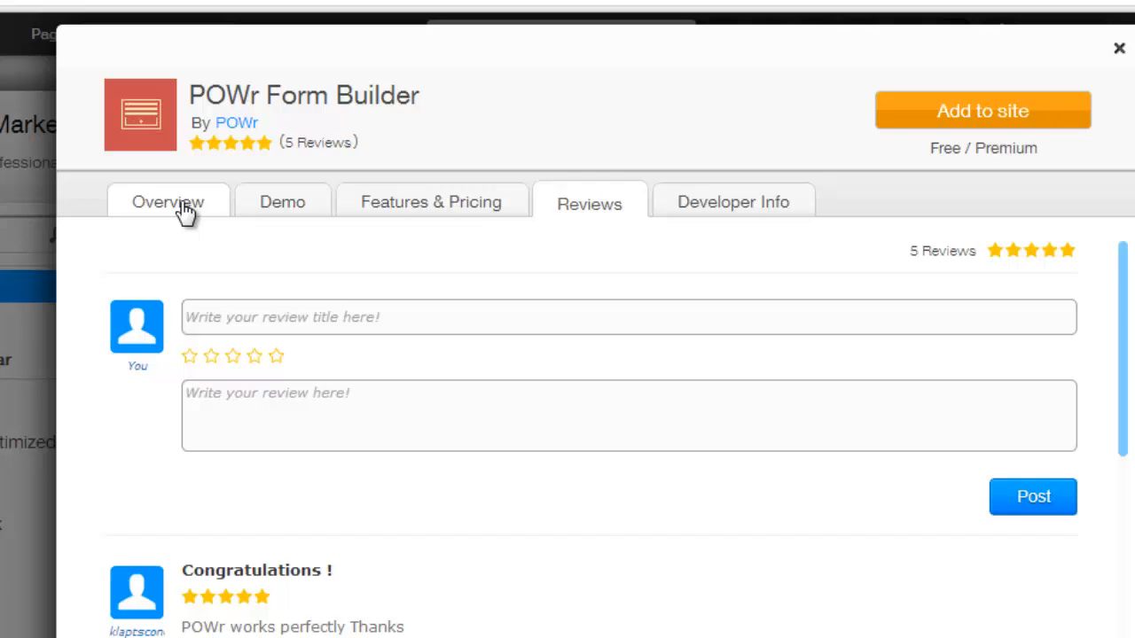
{"action": "left_click", "coordinate": [168, 201]}
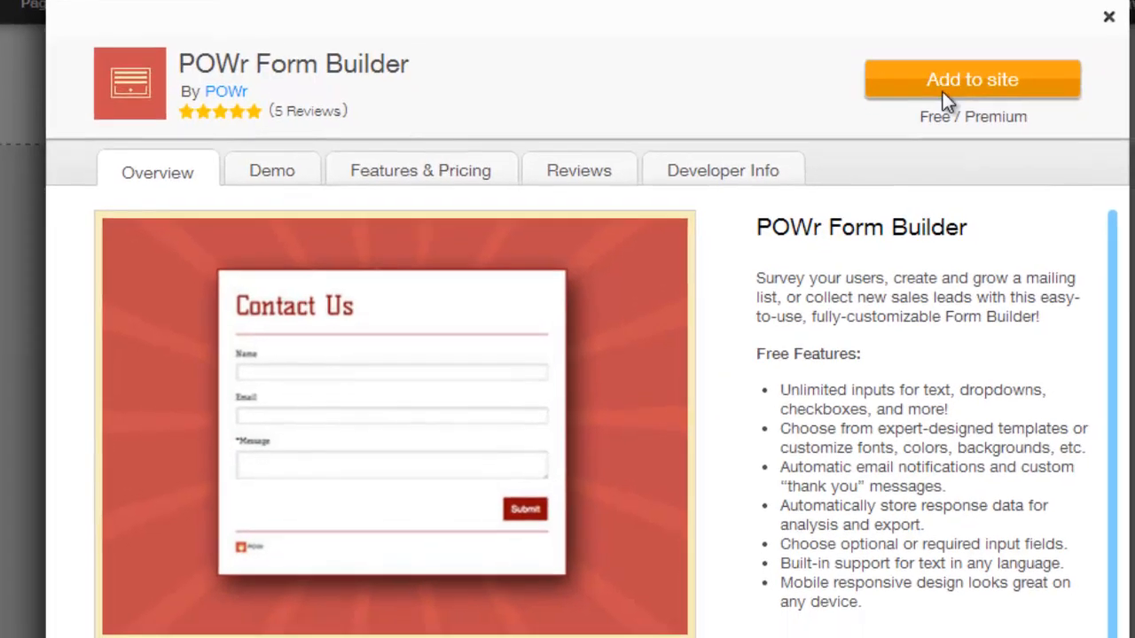
{"action": "left_click", "coordinate": [972, 78]}
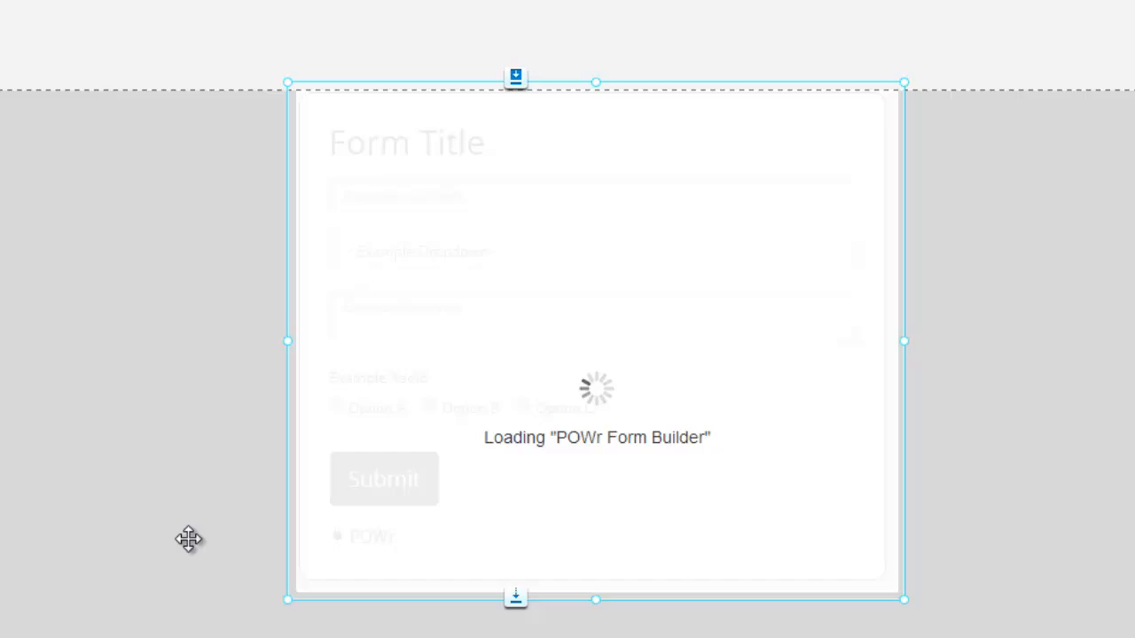
{"action": "mouse_move", "coordinate": [136, 335]}
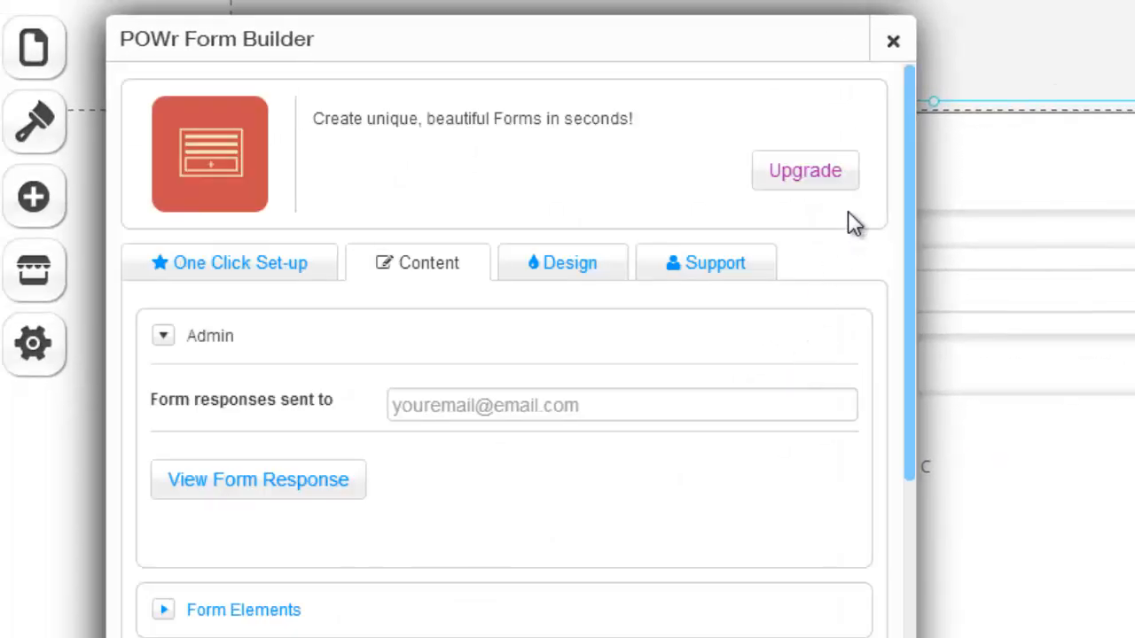
- Remove the example fields from the form's Form Elements list
{"action": "scroll", "scroll_direction": "down", "scroll_amount": 3}
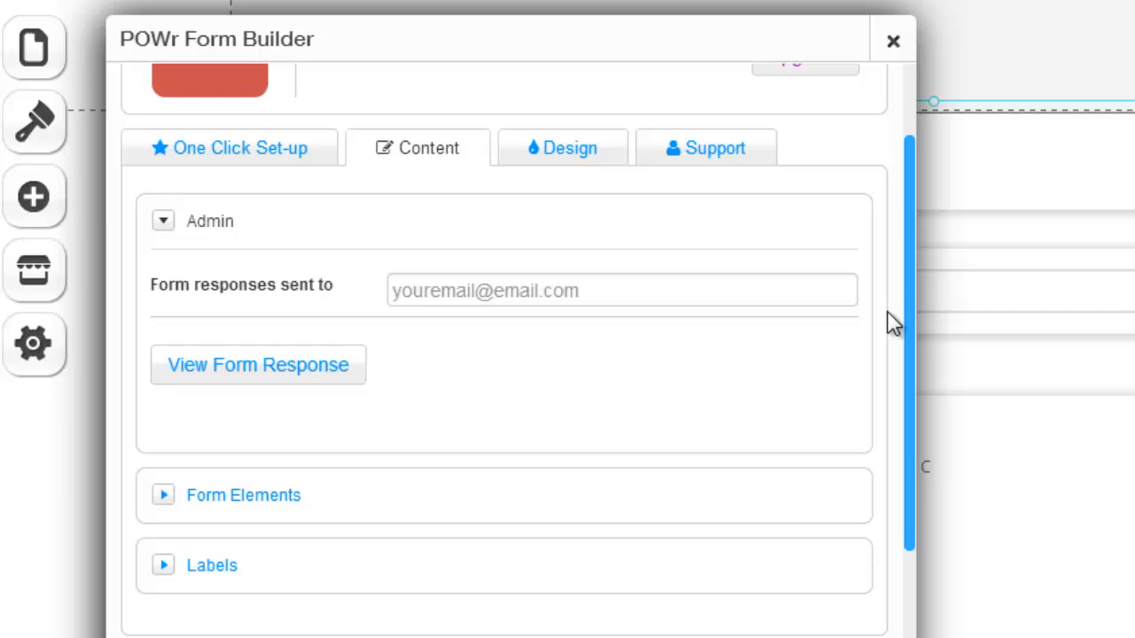
{"action": "scroll", "scroll_direction": "down", "scroll_amount": 3}
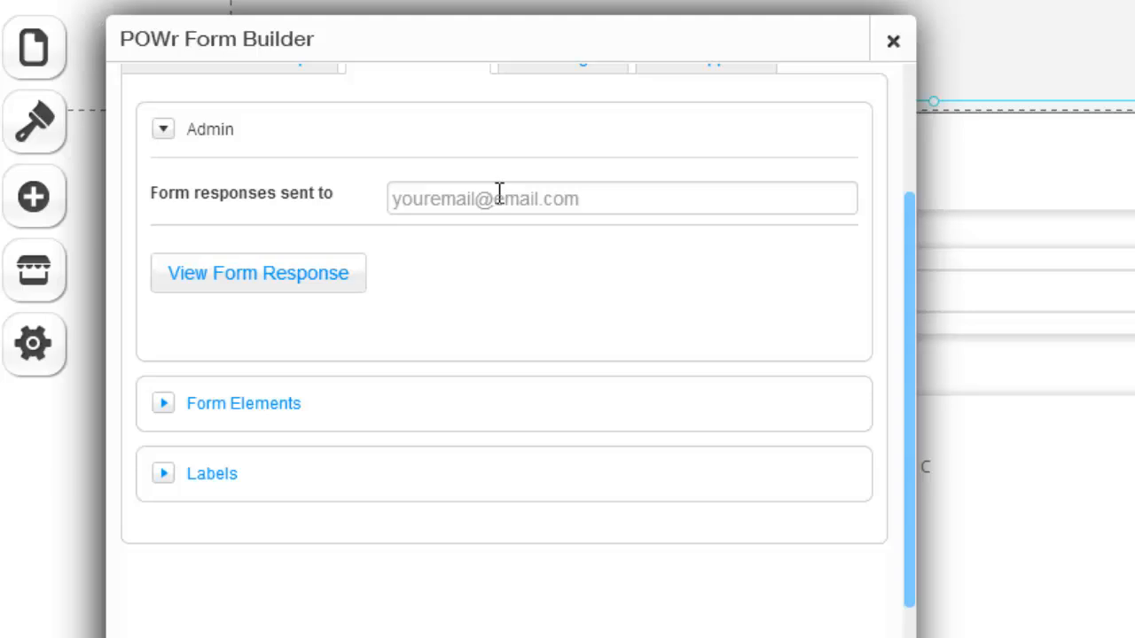
{"action": "mouse_move", "coordinate": [477, 314]}
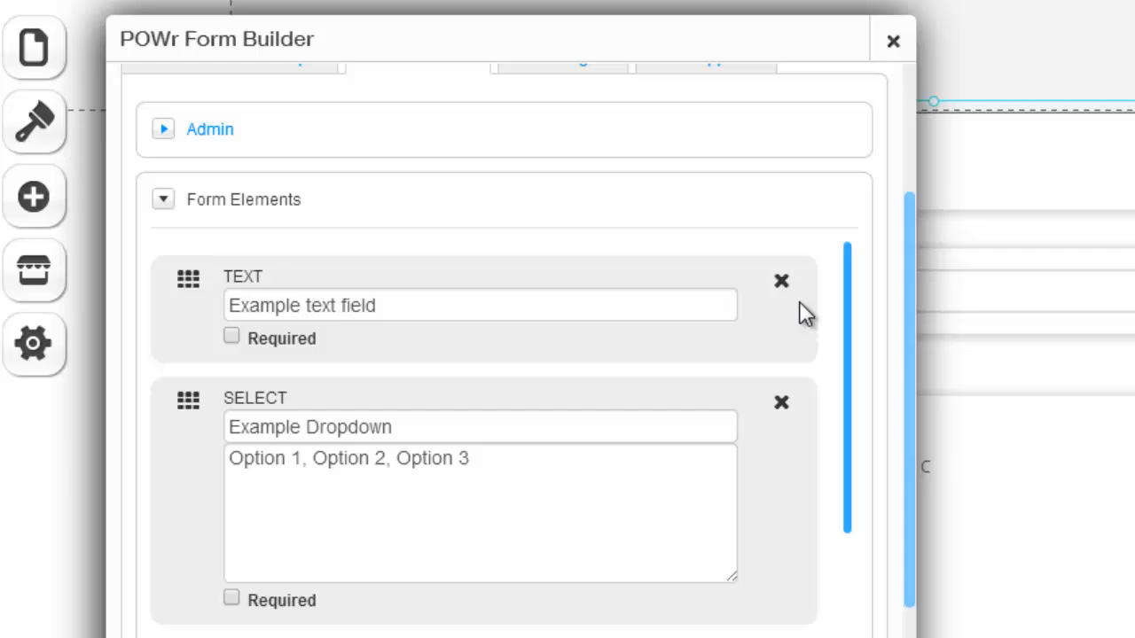
{"action": "mouse_move", "coordinate": [782, 293]}
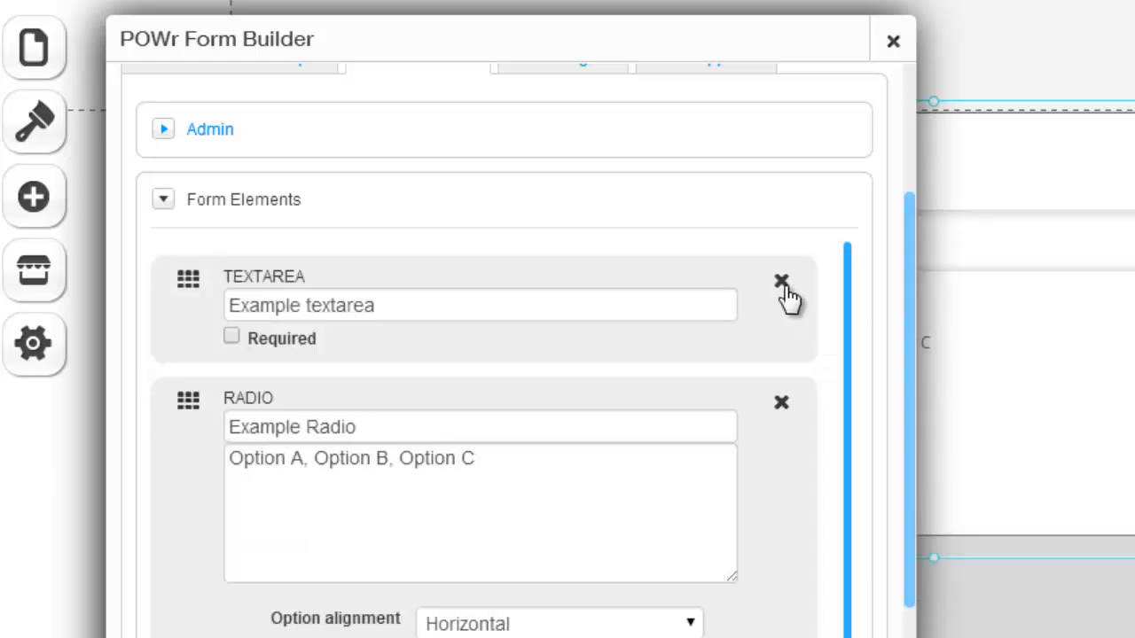
{"action": "left_click", "coordinate": [781, 282]}
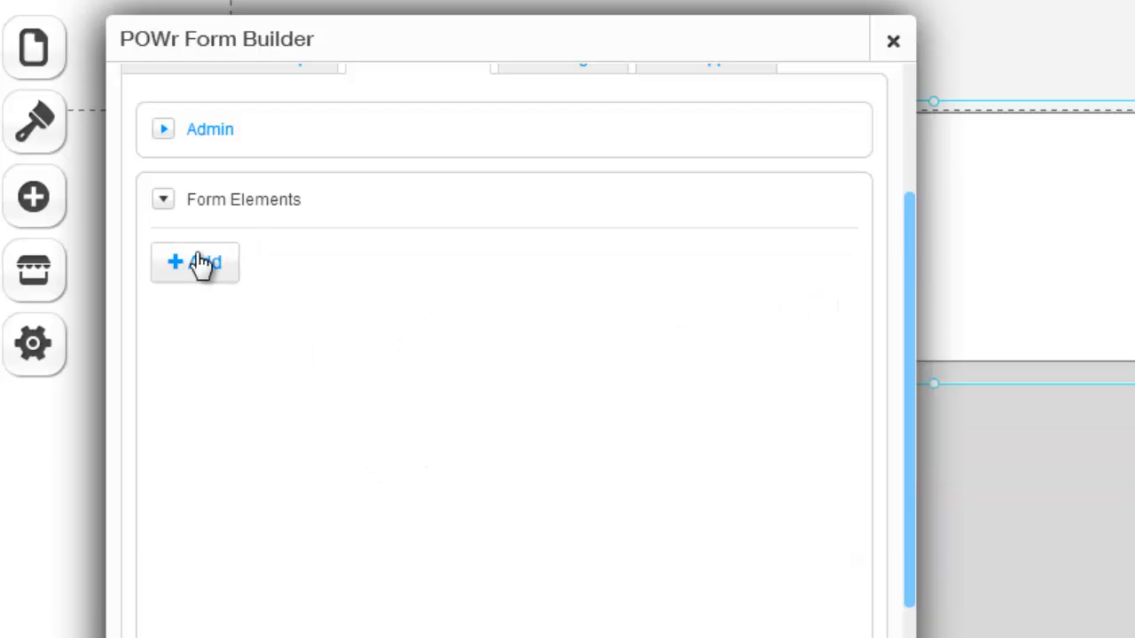
- Add a new form field and set its type to Email
{"action": "left_click", "coordinate": [194, 262]}
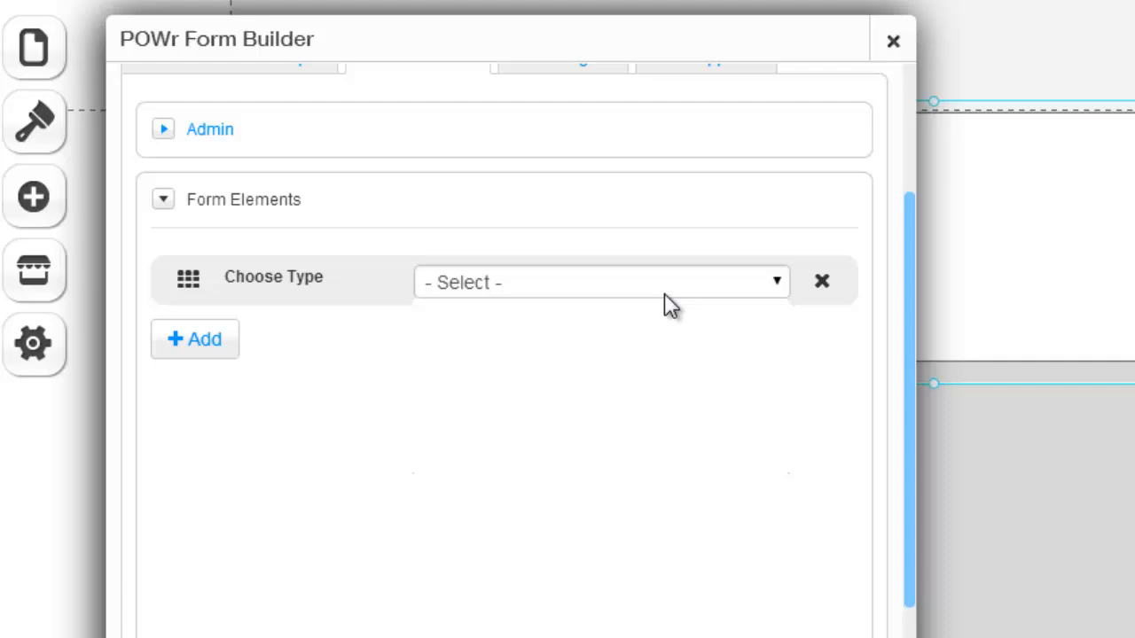
{"action": "left_click", "coordinate": [599, 282]}
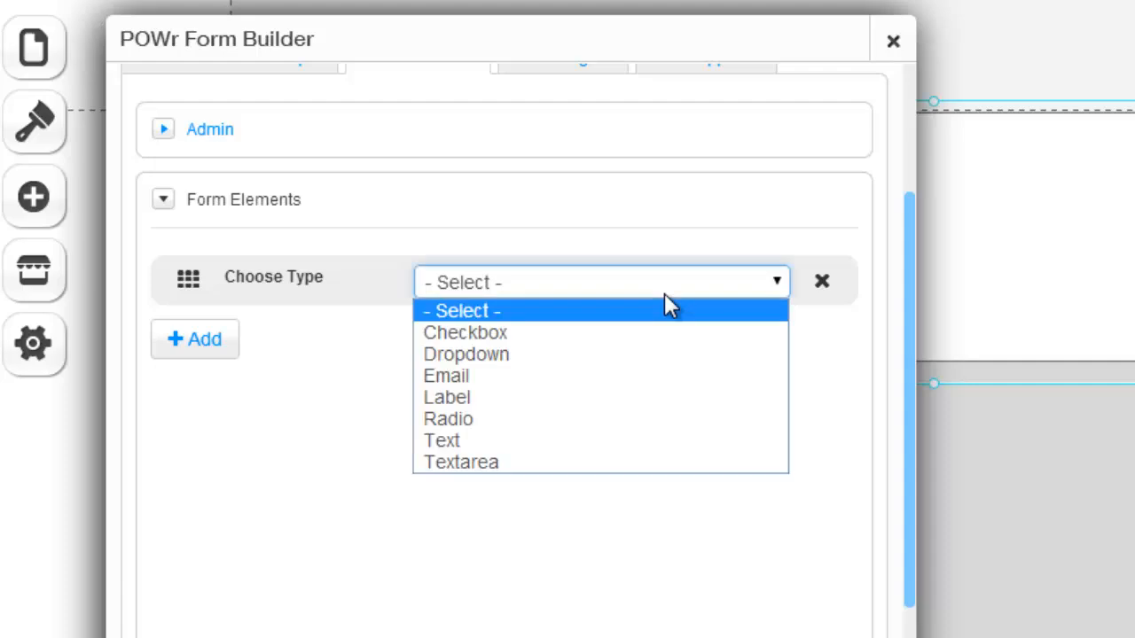
{"action": "mouse_move", "coordinate": [493, 383]}
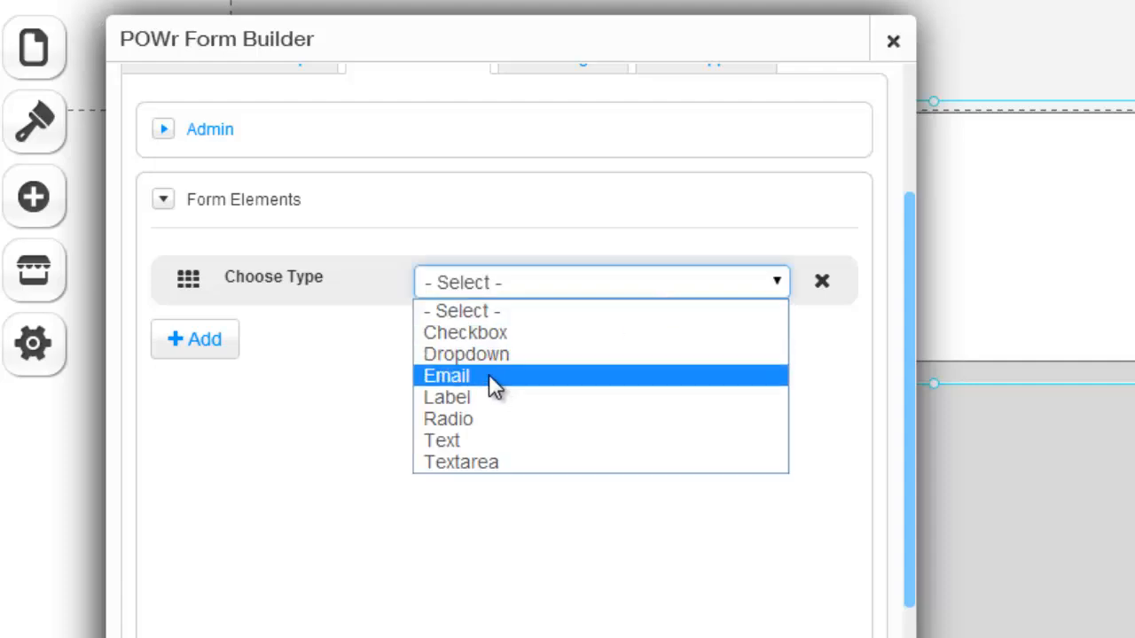
{"action": "left_click", "coordinate": [446, 376]}
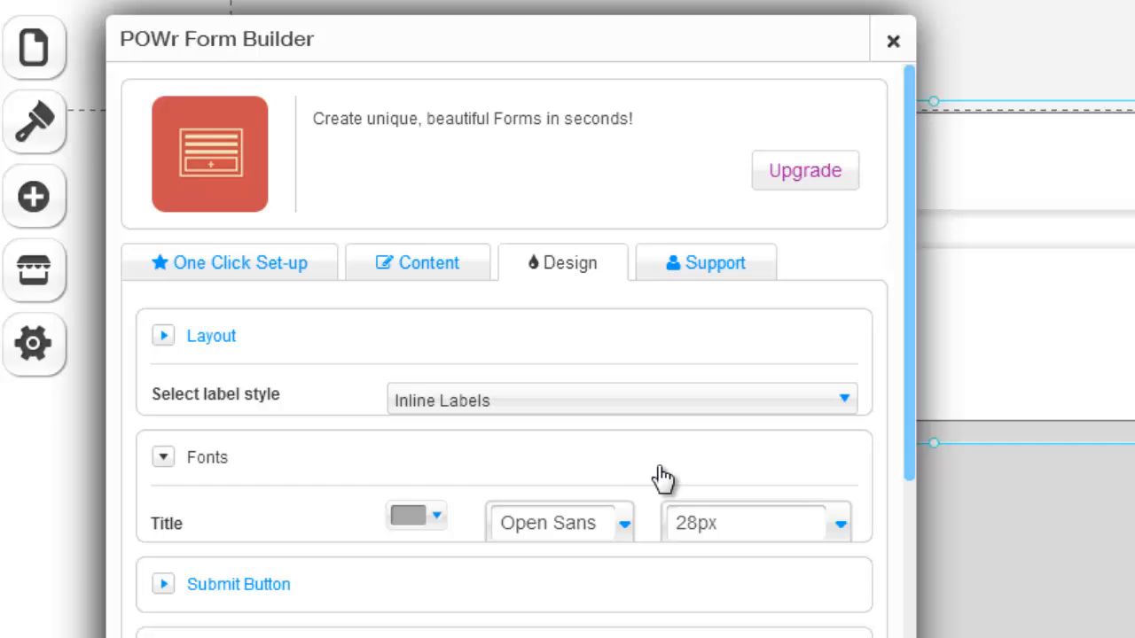
- Review the form's Background design options, then show its Border settings
{"action": "scroll", "scroll_direction": "down", "scroll_amount": 3}
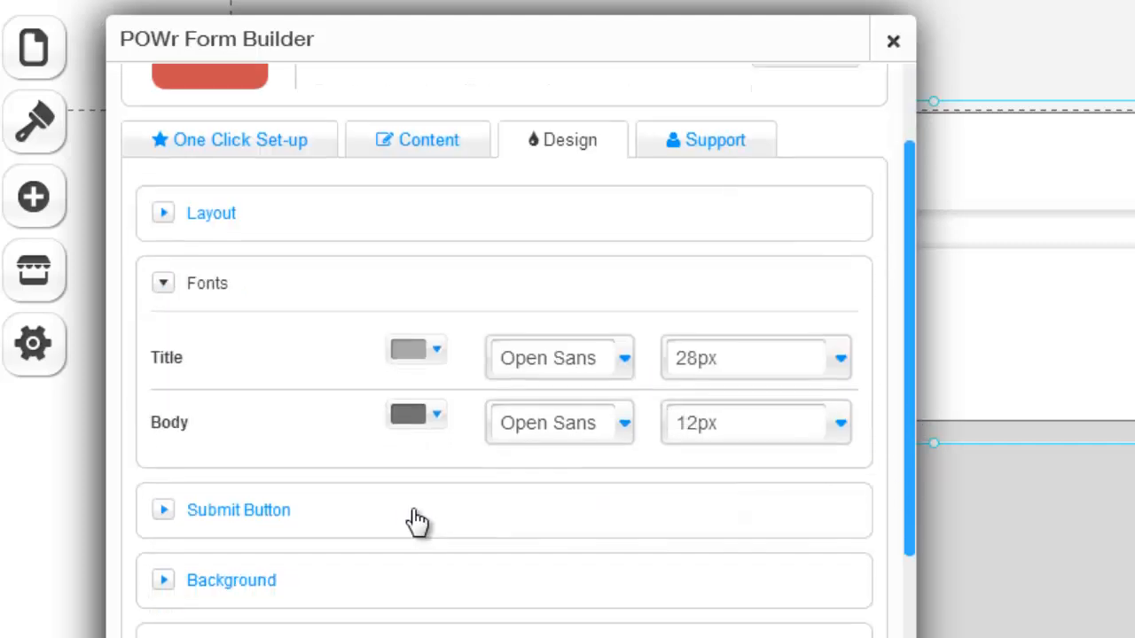
{"action": "left_click", "coordinate": [164, 283]}
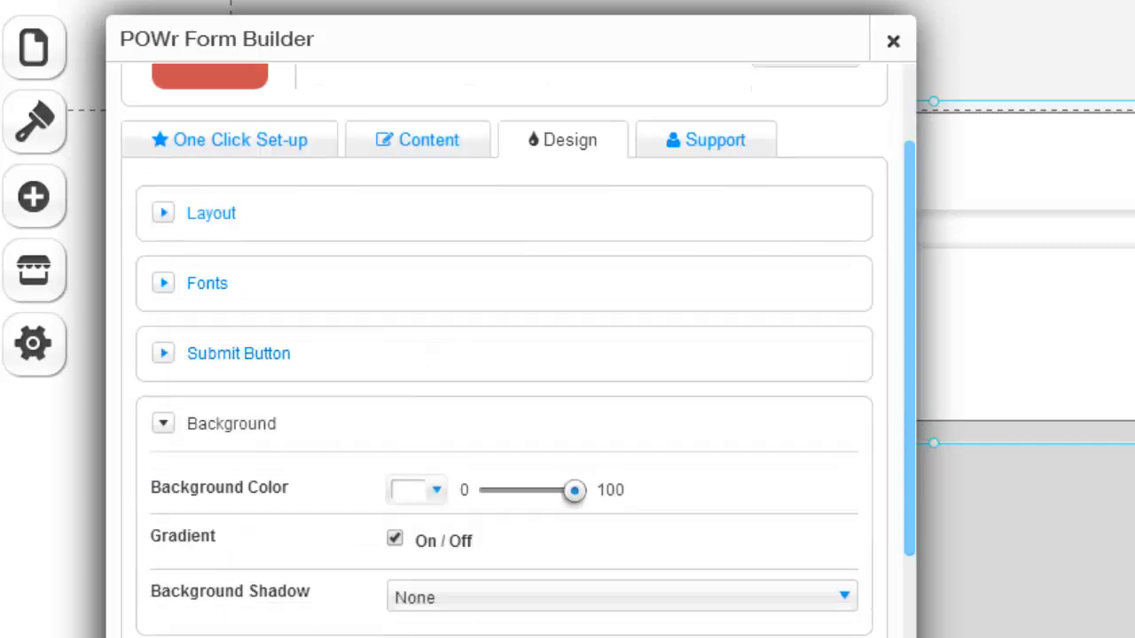
{"action": "left_click", "coordinate": [163, 423]}
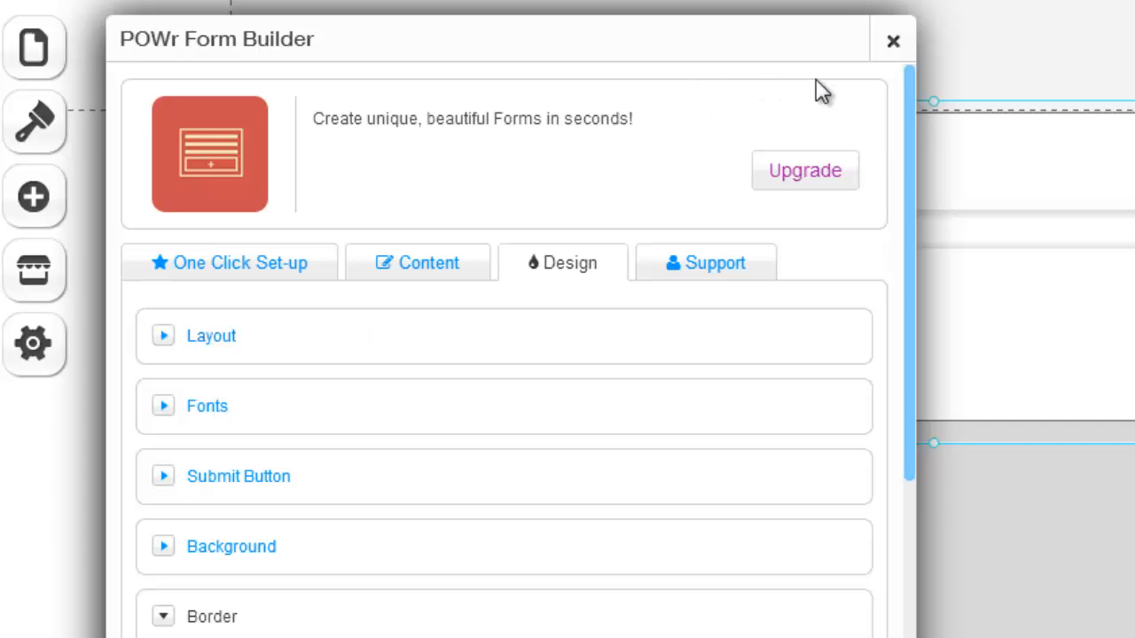
{"action": "mouse_move", "coordinate": [841, 91]}
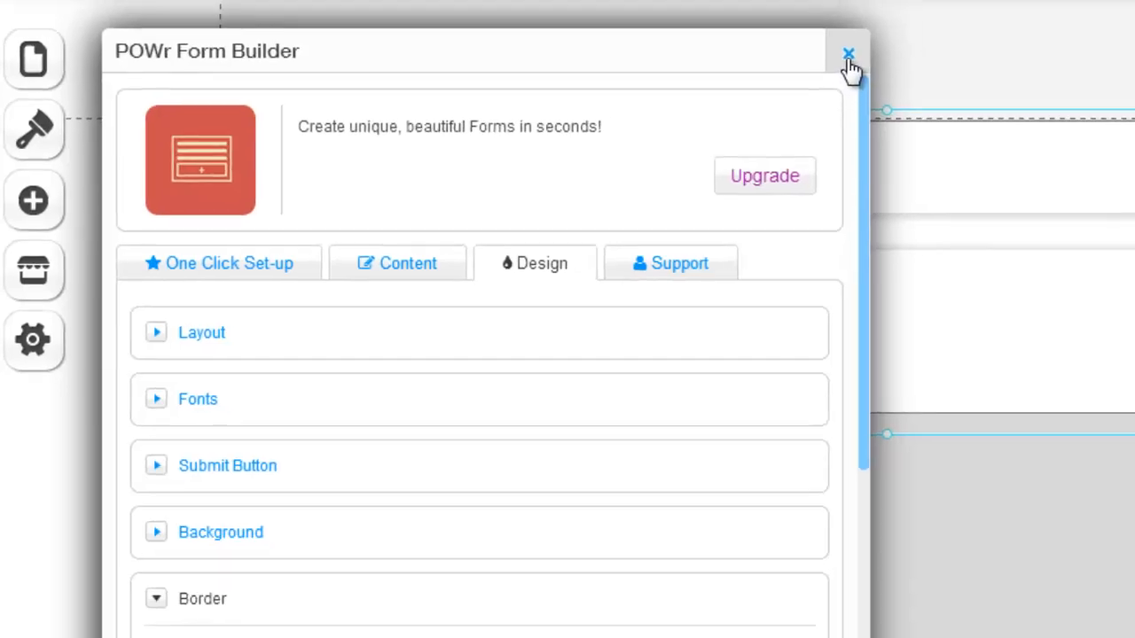
- Close the POWr Form Builder settings and dismiss the Windows color scheme warning
{"action": "left_click", "coordinate": [849, 55]}
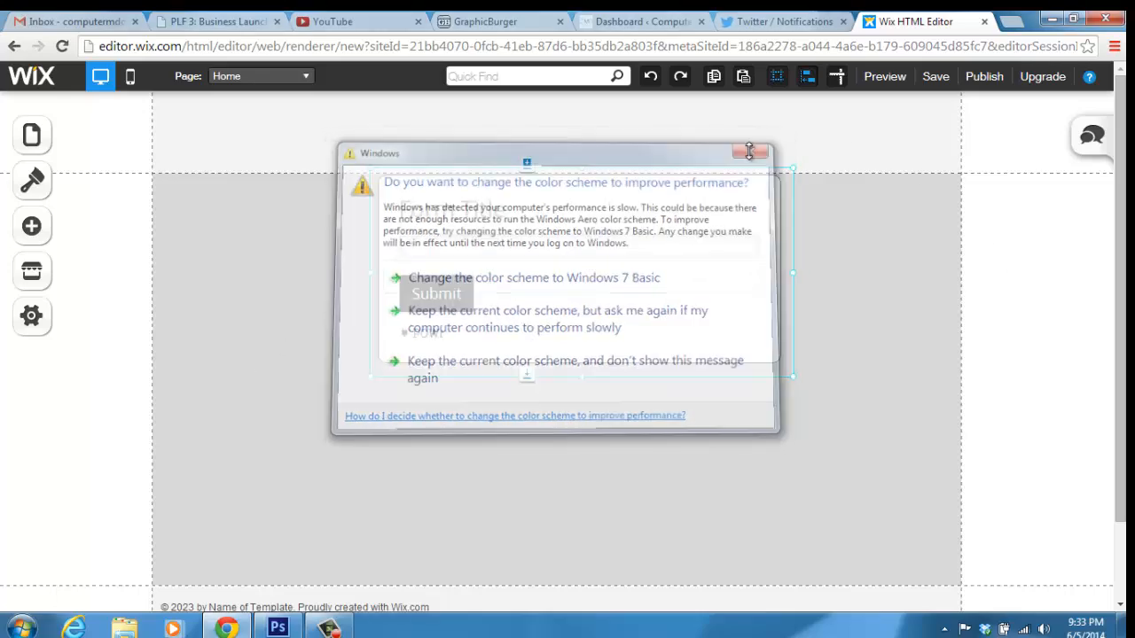
{"action": "left_click", "coordinate": [749, 151]}
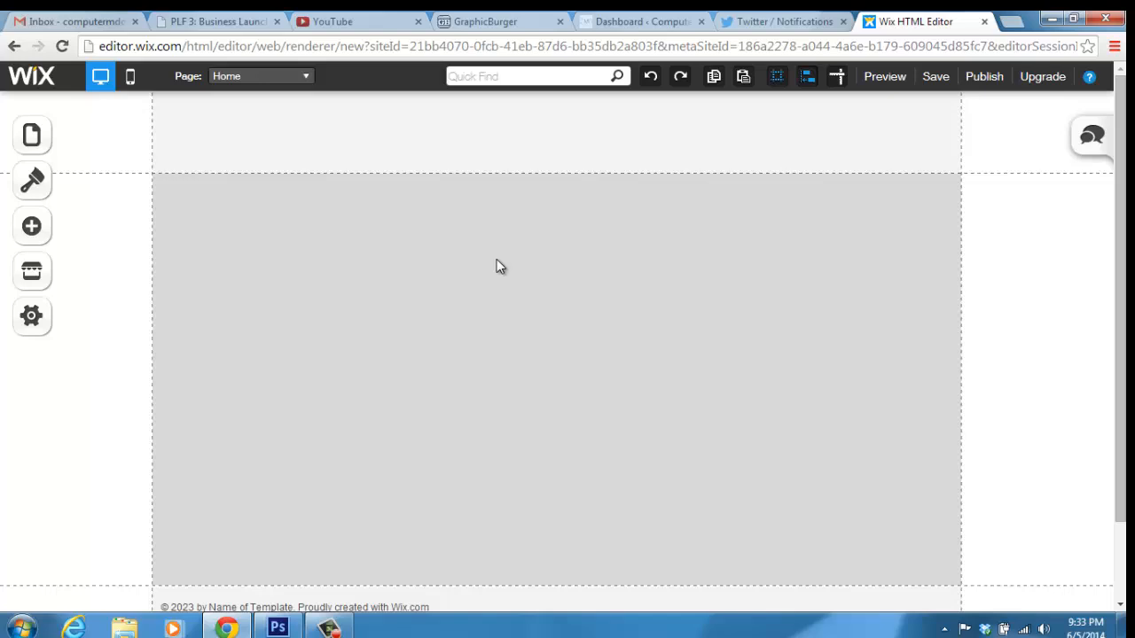
{"action": "mouse_move", "coordinate": [399, 543]}
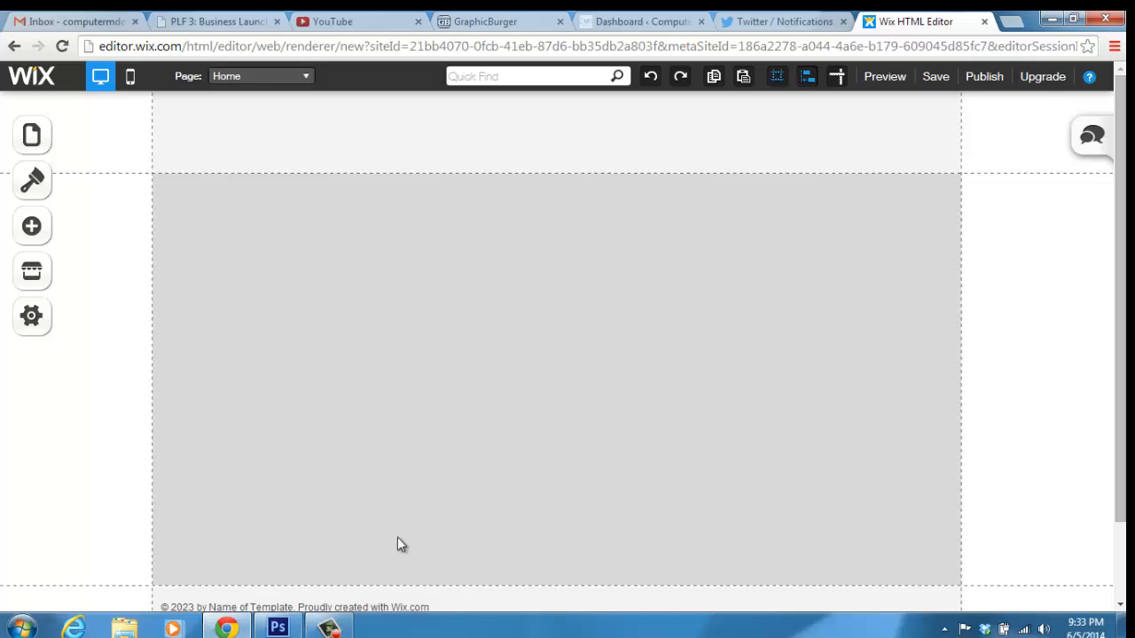